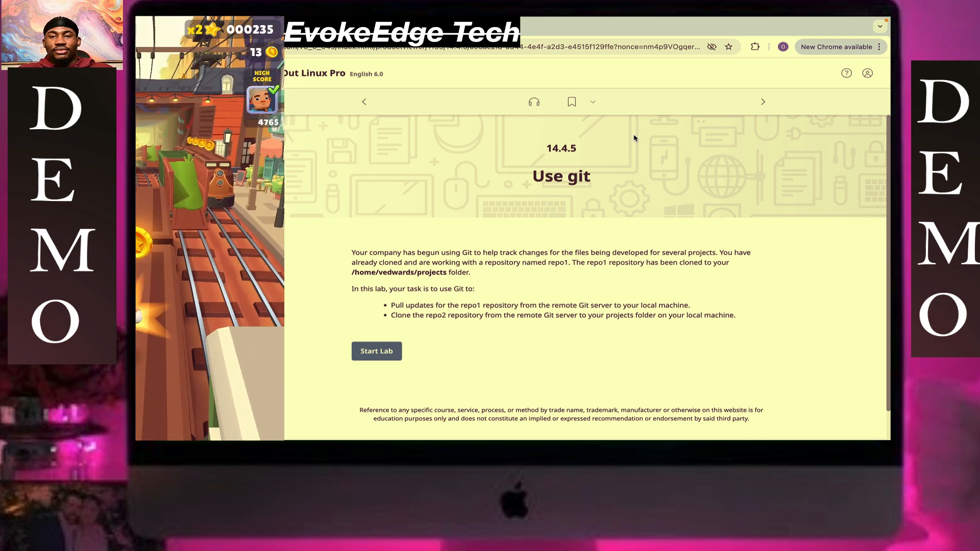
Step: Launch the Use git lab to open its Linux desktop with a root terminal
click(377, 350)
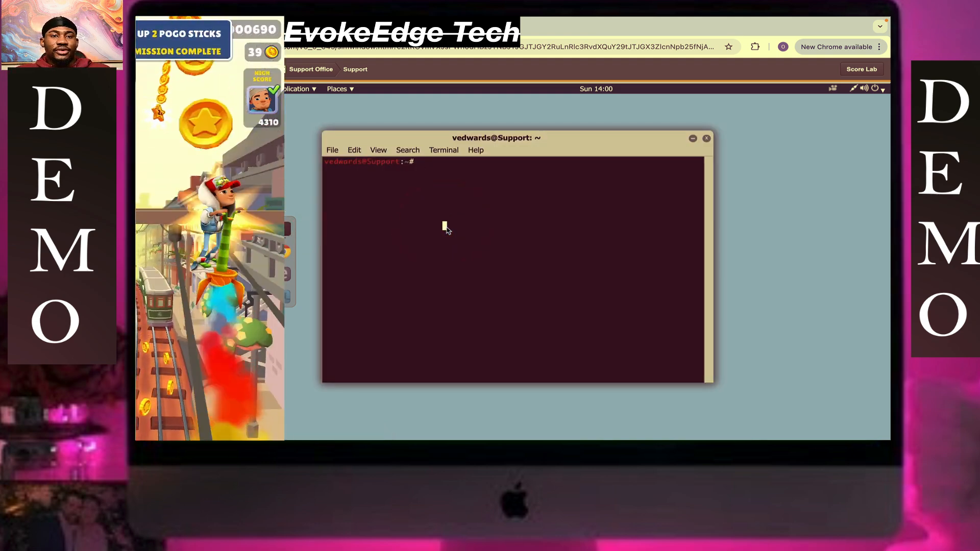
Step: Change into projects/repo1 and list it with ls -la, showing only .git
text(xd)
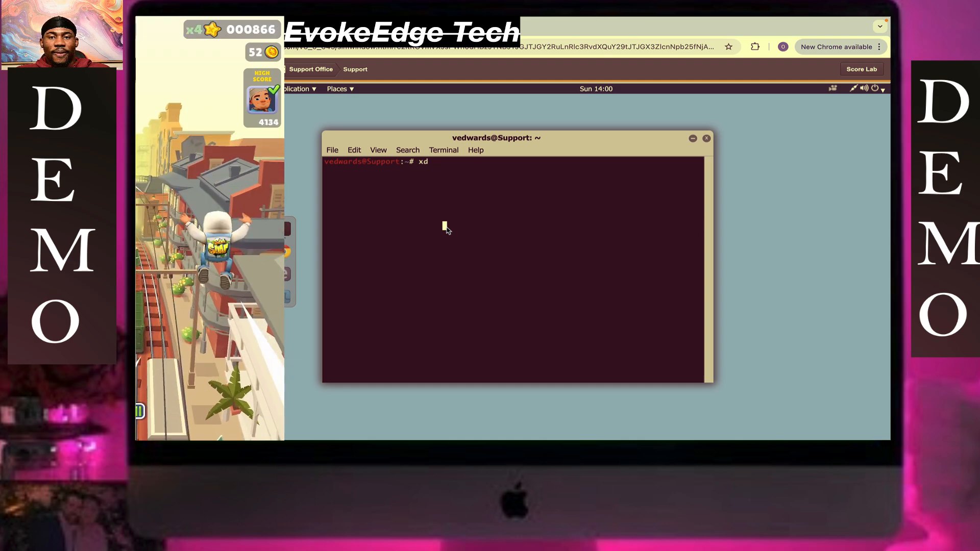
text(pro)
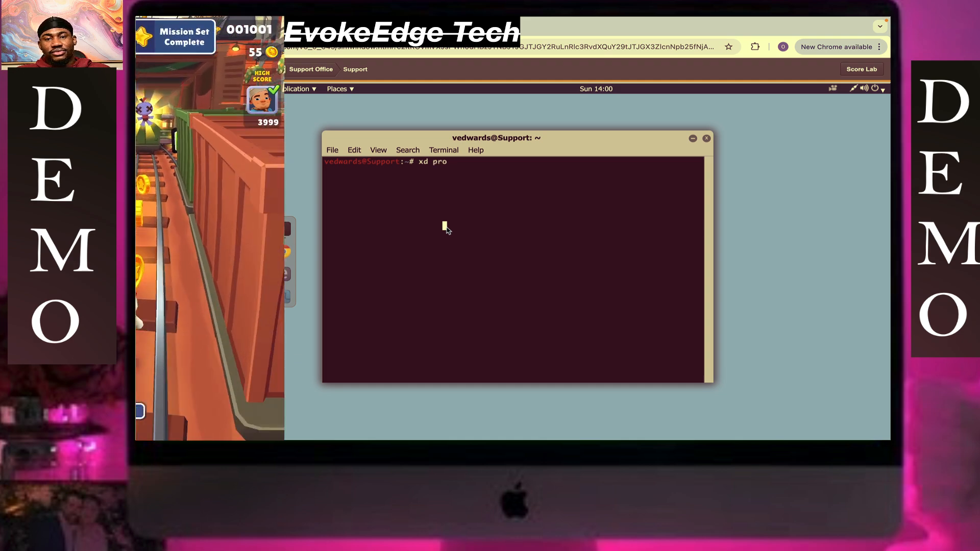
text(ject)
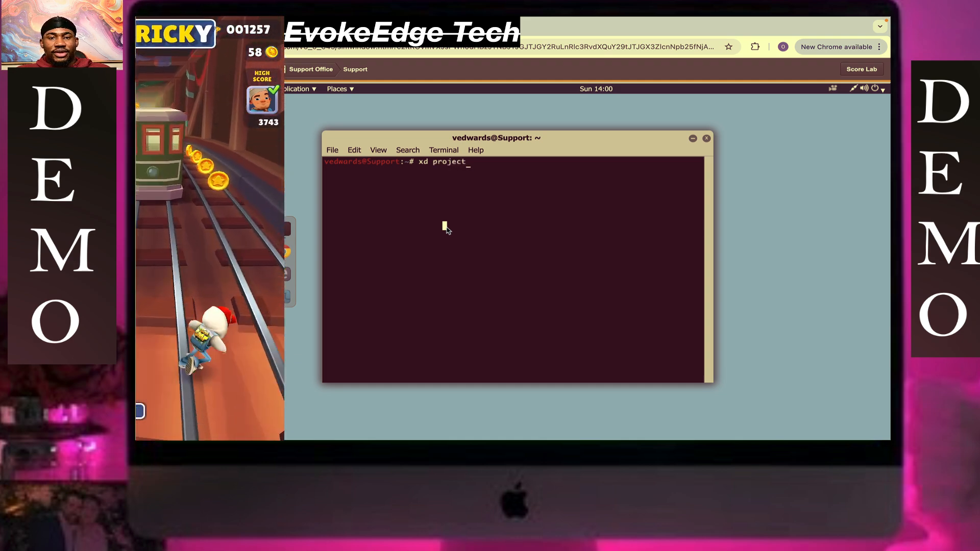
text(s)
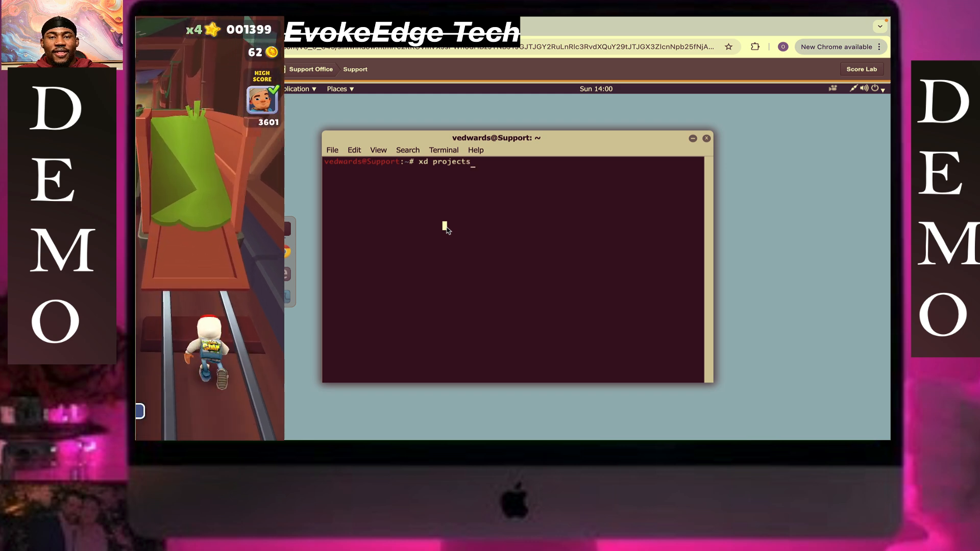
text(/rep)
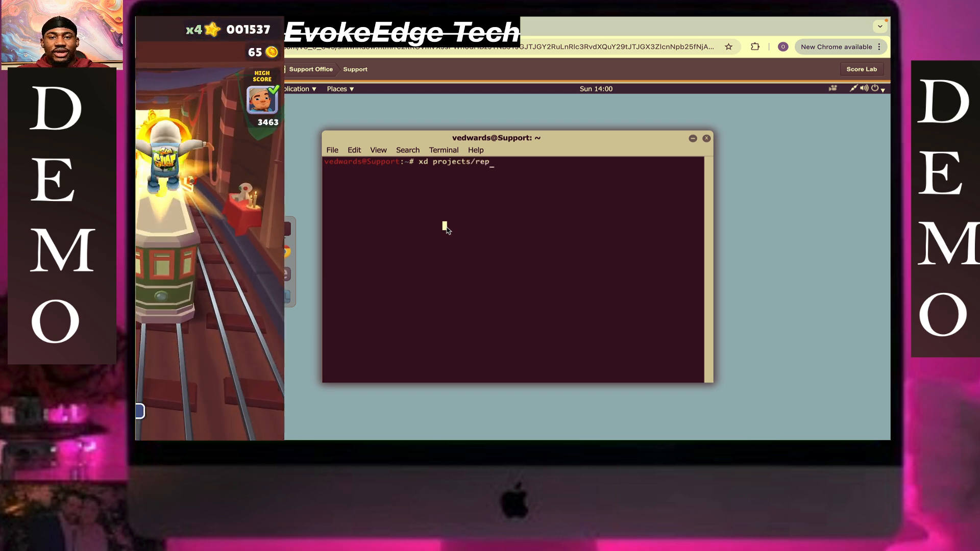
text(o1)
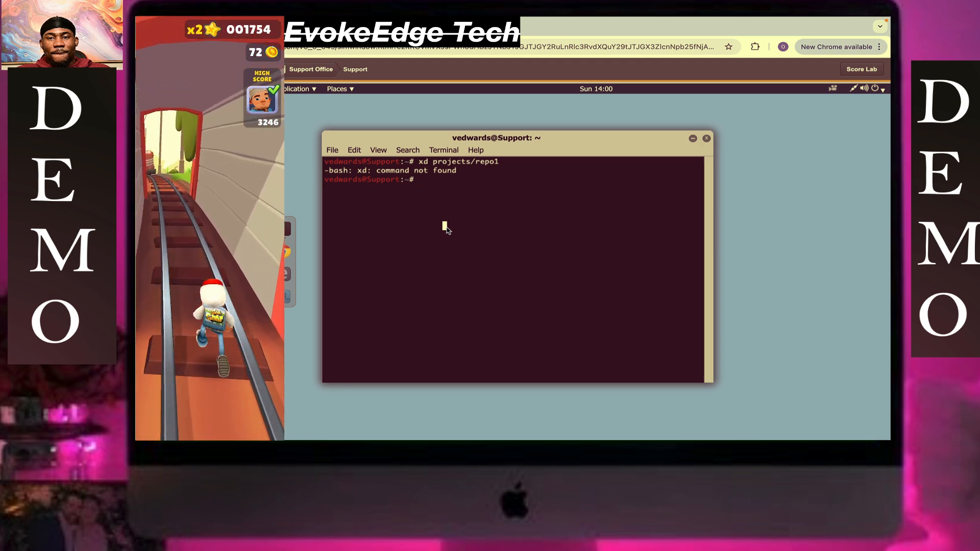
text(xd projects/repo1)
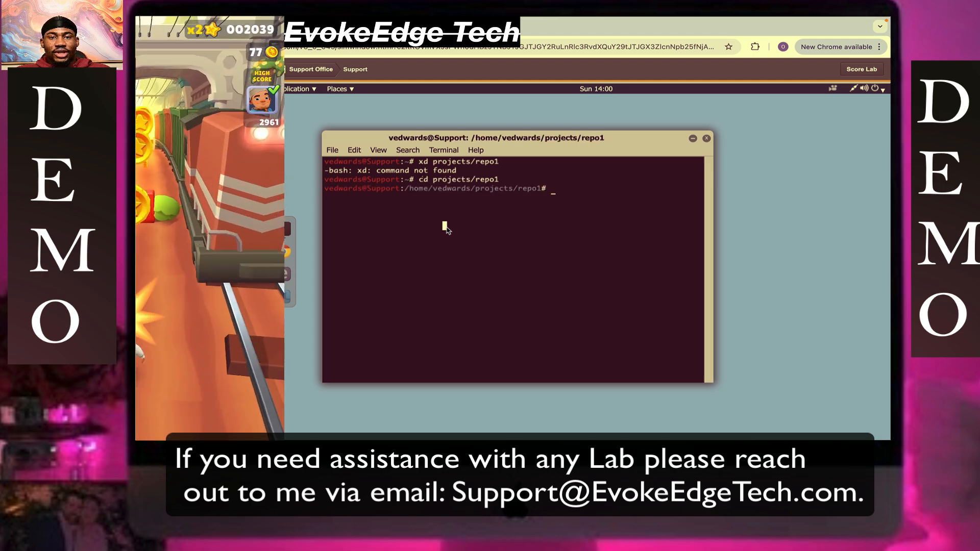
text(ls -)
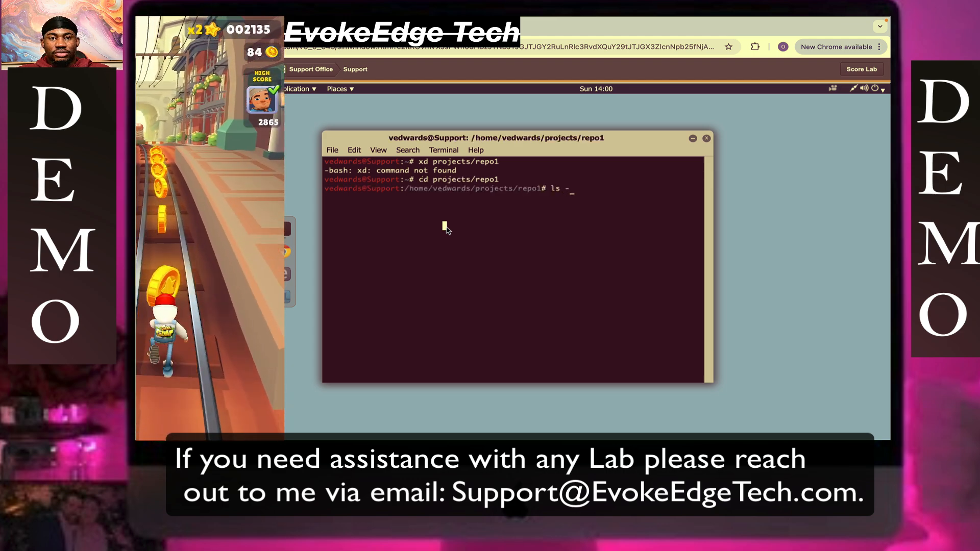
text(la)
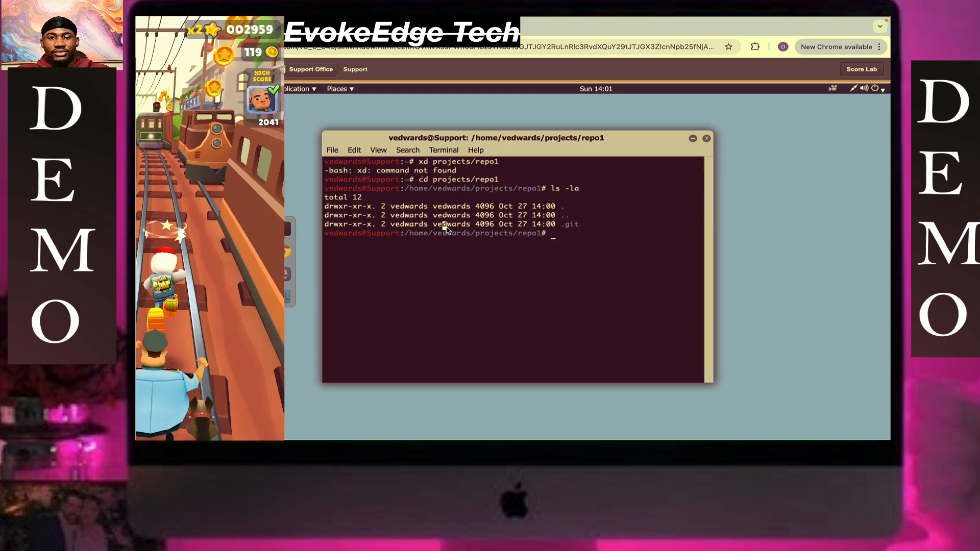
Step: Run git pull in repo1, fetching 16 objects and updating master to 0f42176
text(git pu)
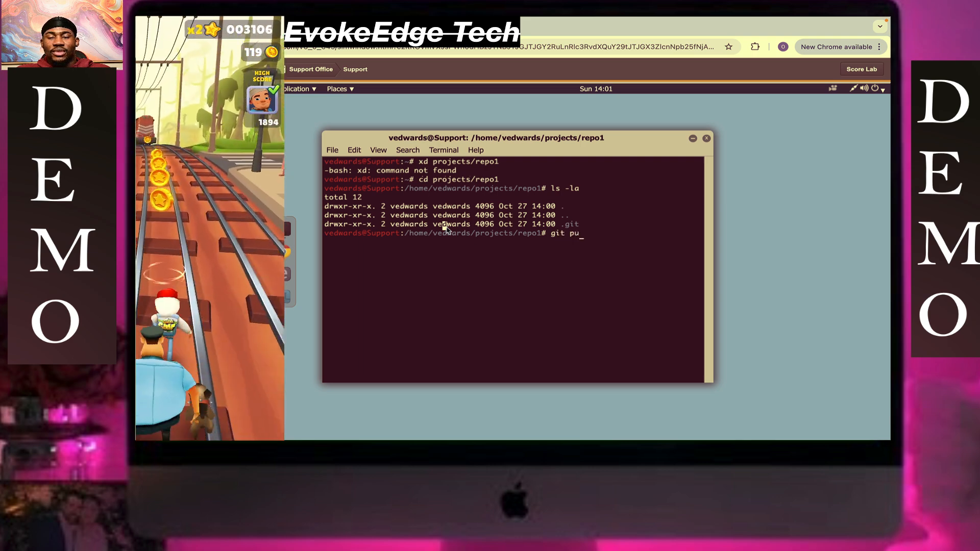
text(ll)
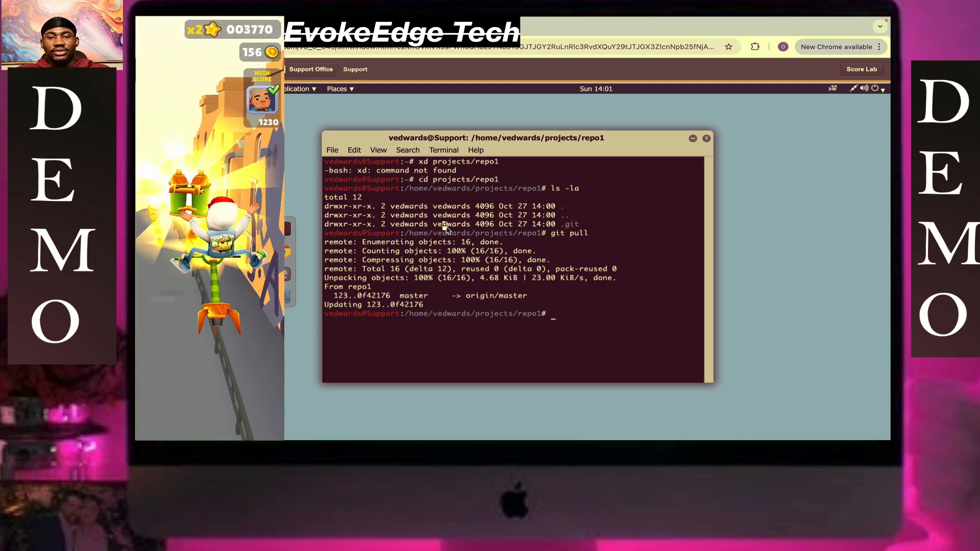
text(ls -l)
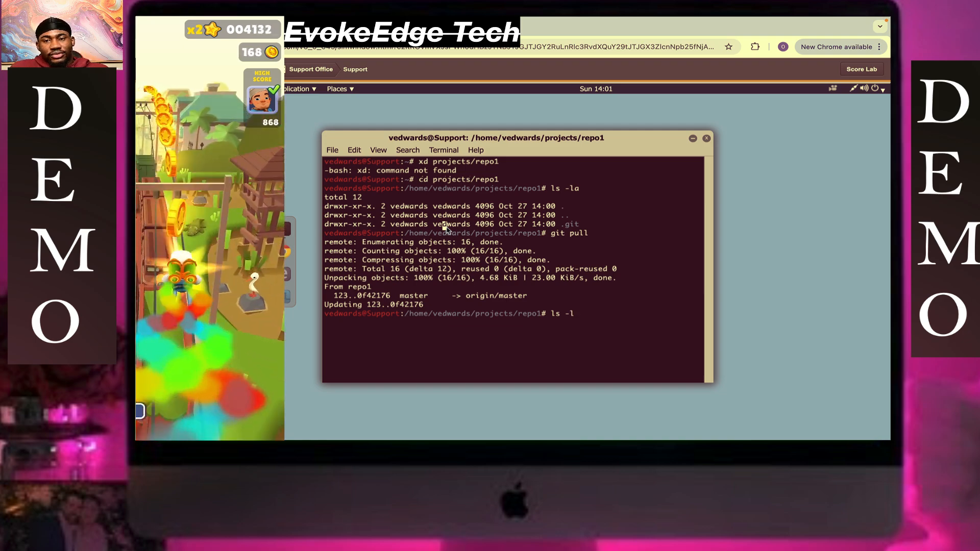
Step: List repo1 with ls -l, showing bin, packages and read_me.txt
key(Return)
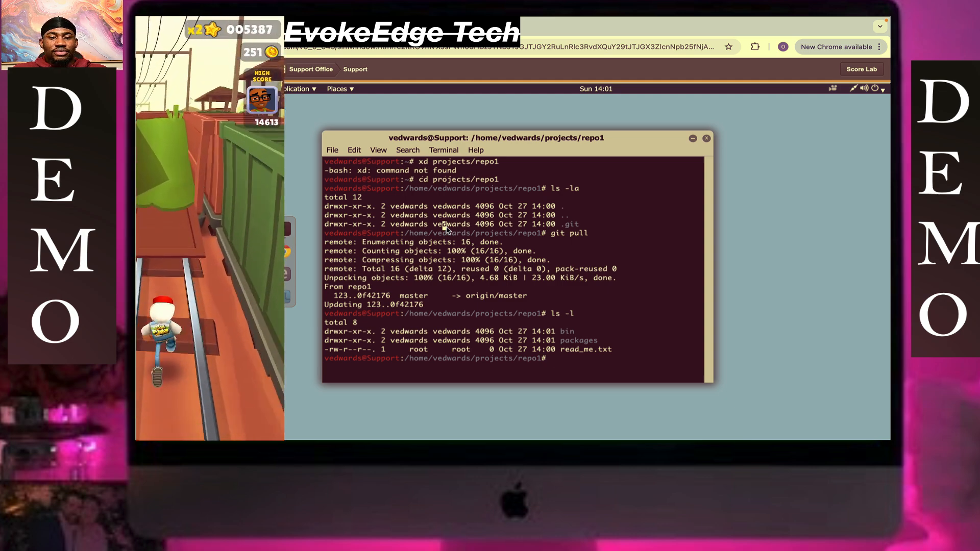
text(cd ..)
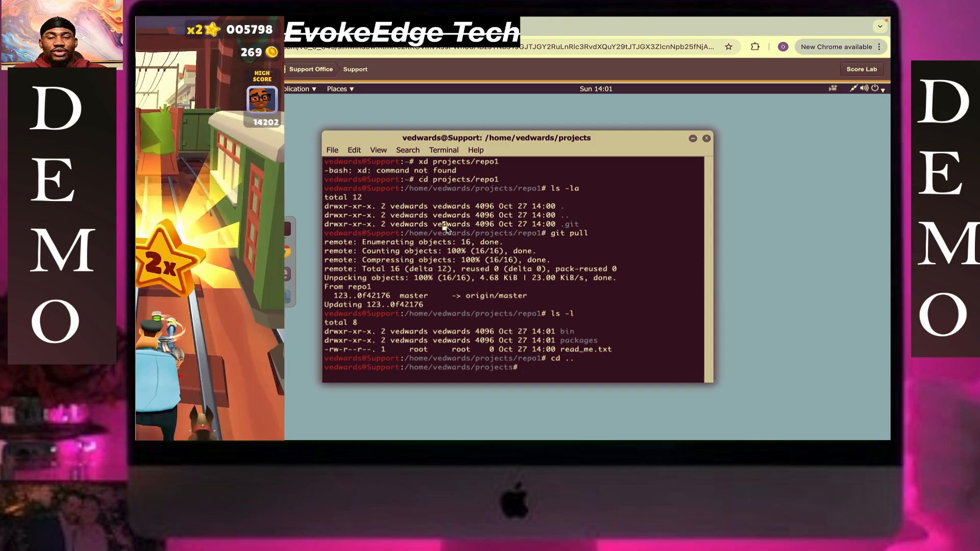
Step: Return to projects and git clone repo2, receiving all 16 objects
text(f)
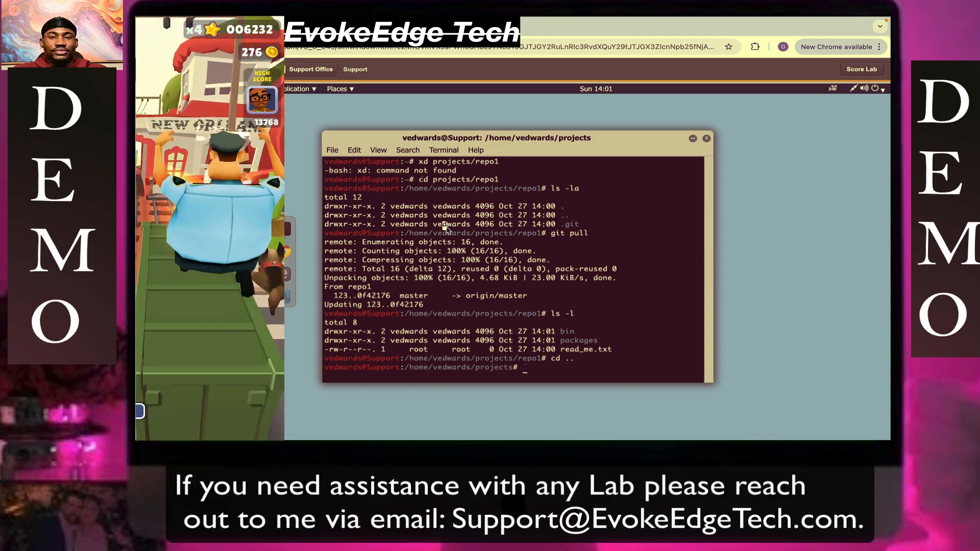
text(git clone)
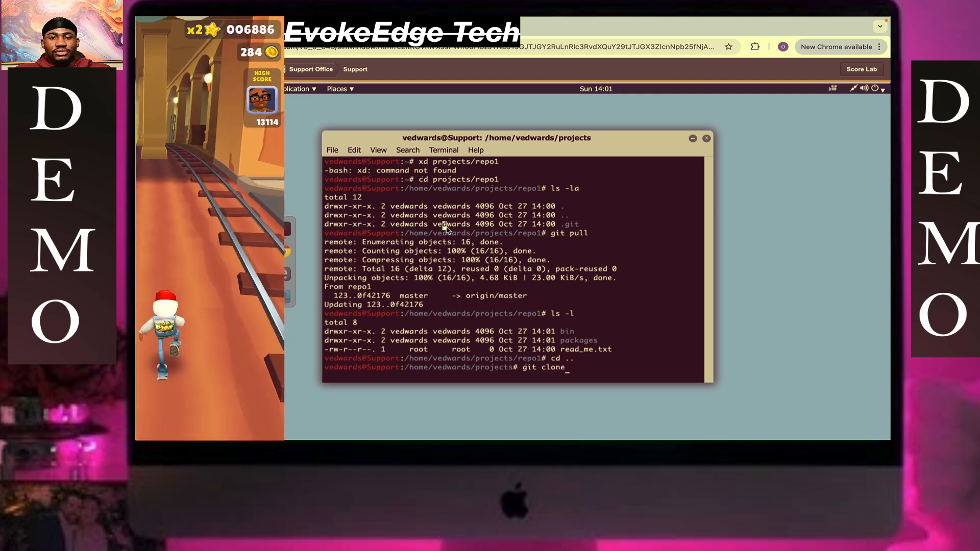
text(rep)
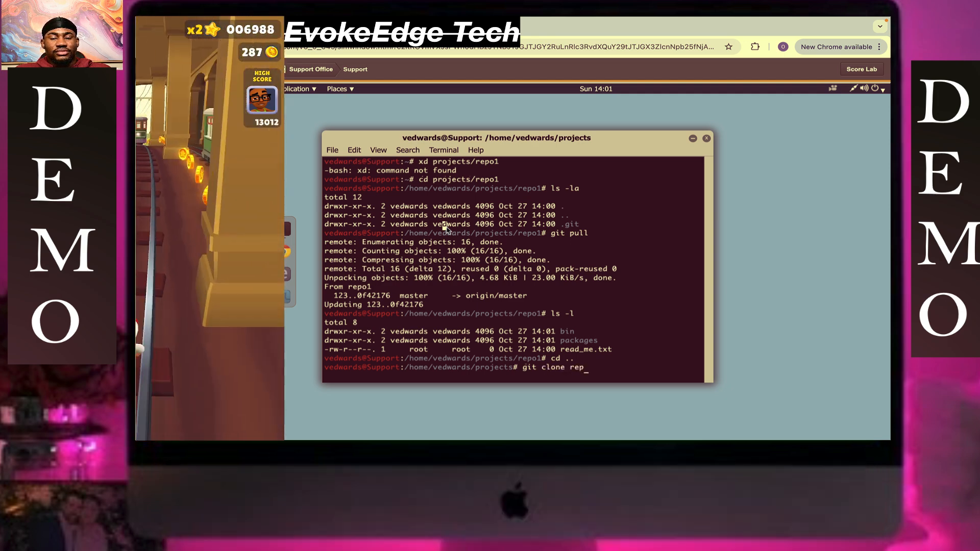
text(o2)
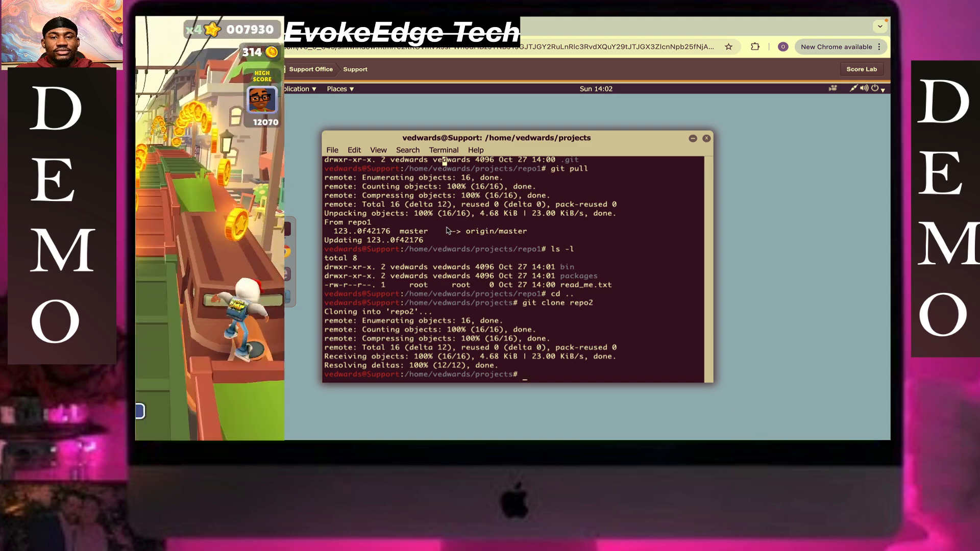
text(ls)
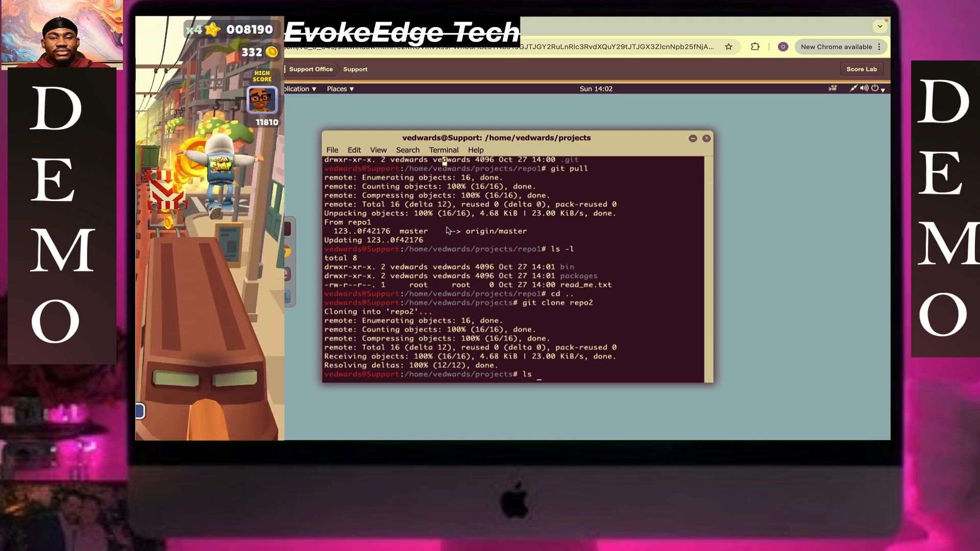
text(-)
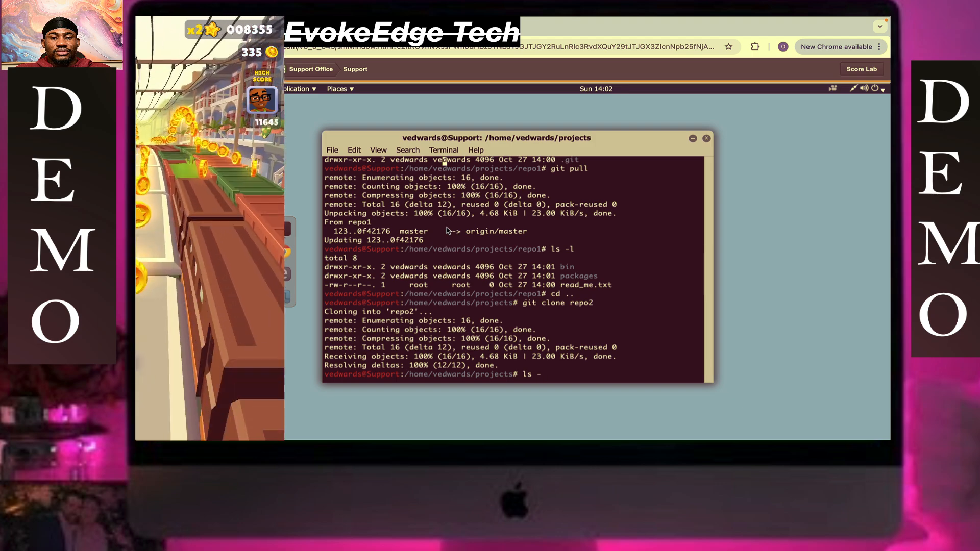